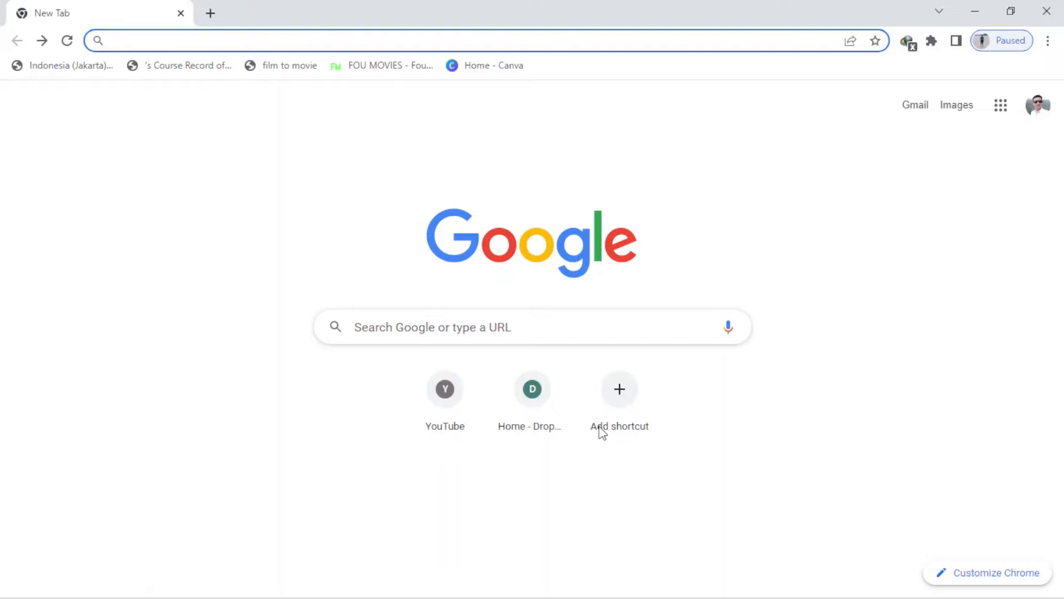
Enter ibm.biz/try_cognos in the address bar and load the Cognos Analytics trial sign-up page.
{"action": "left_click", "coordinate": [272, 40]}
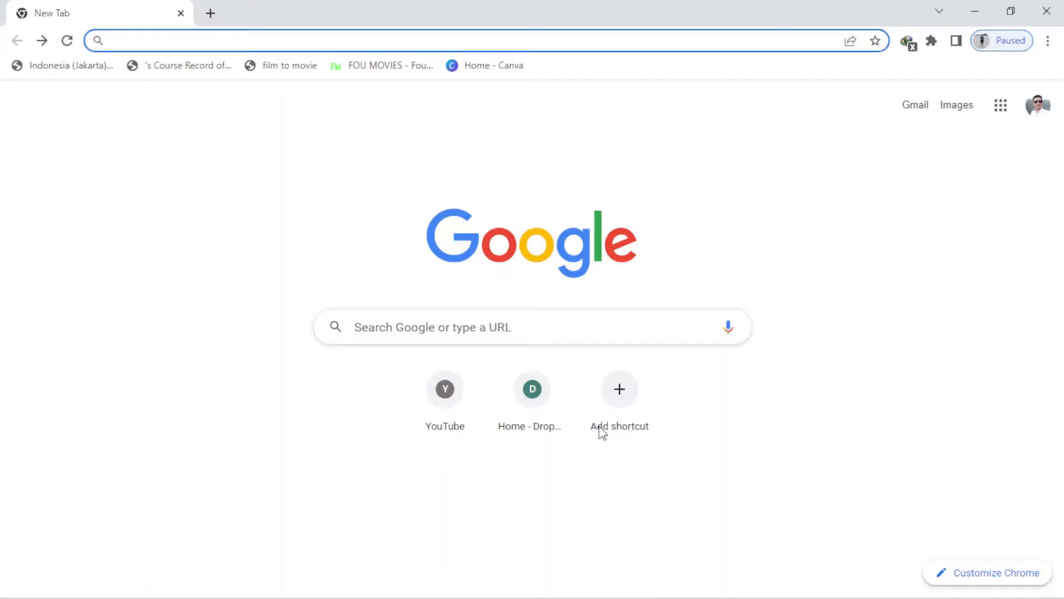
{"action": "left_click", "coordinate": [272, 40]}
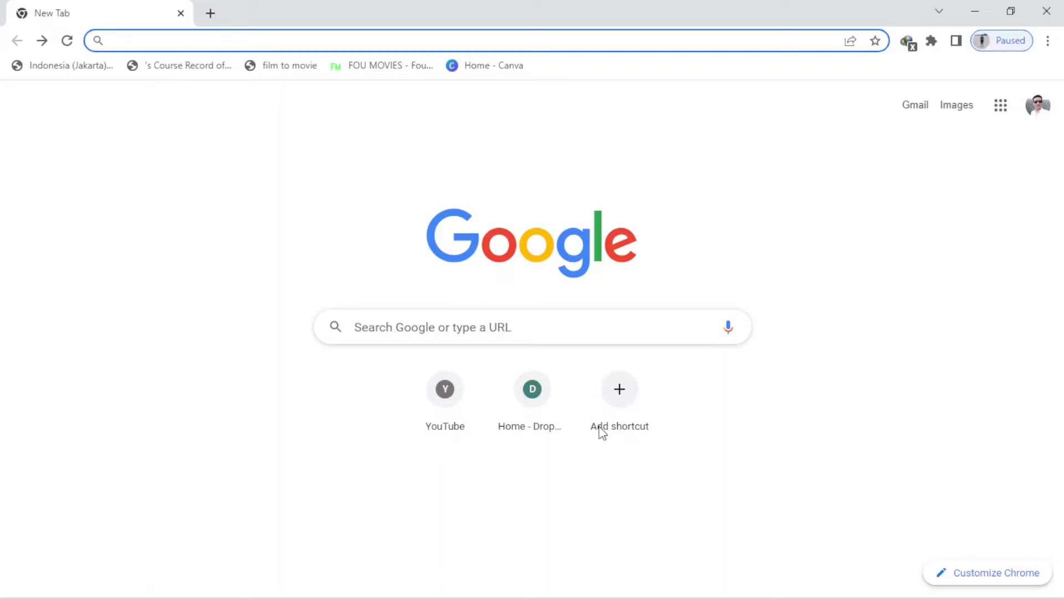
{"action": "type", "text": "ibm.biz"}
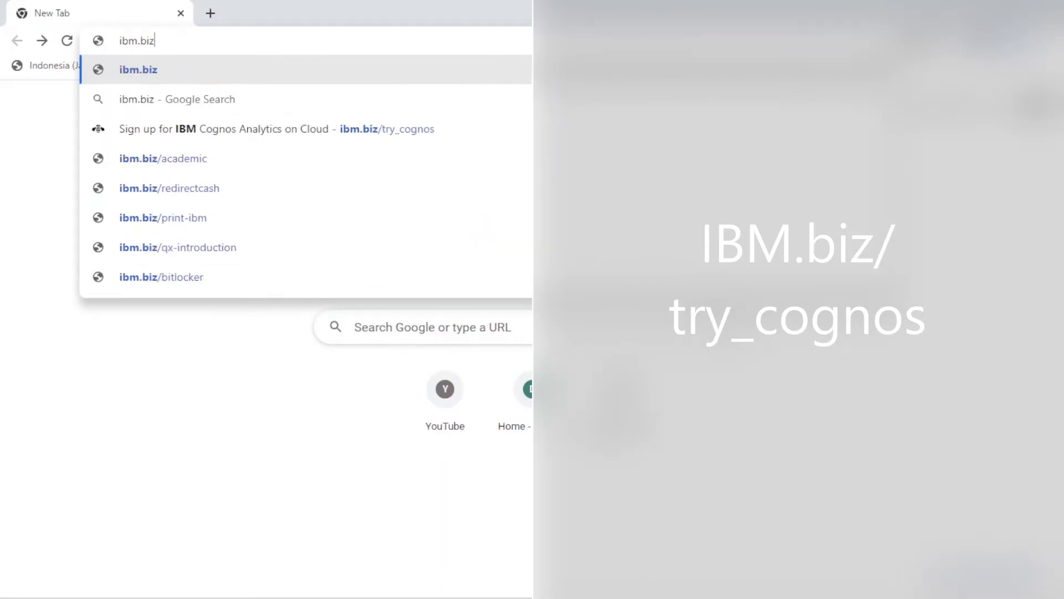
{"action": "type", "text": "/"}
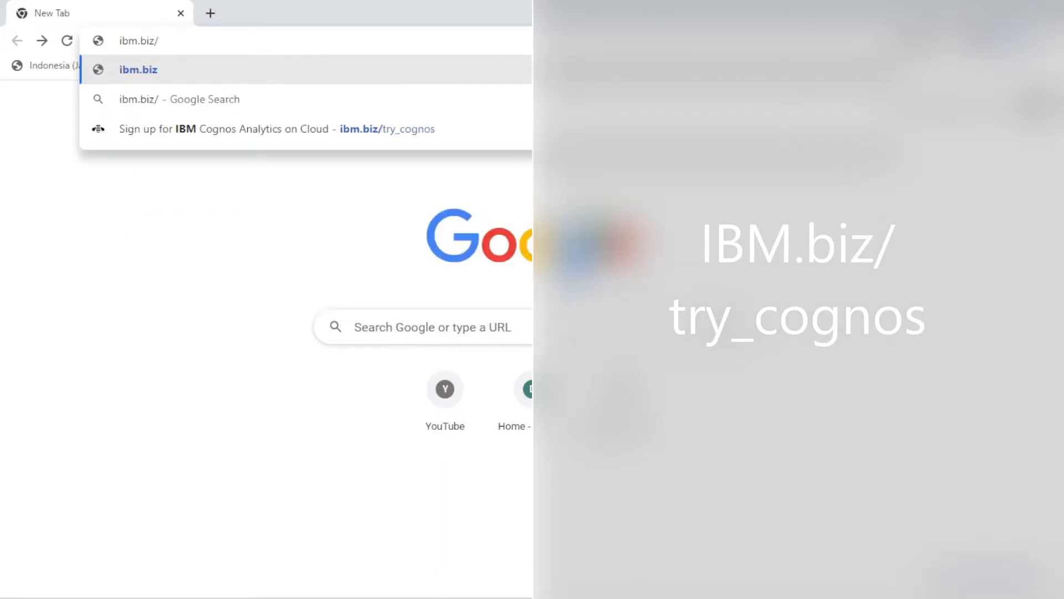
{"action": "type", "text": "try"}
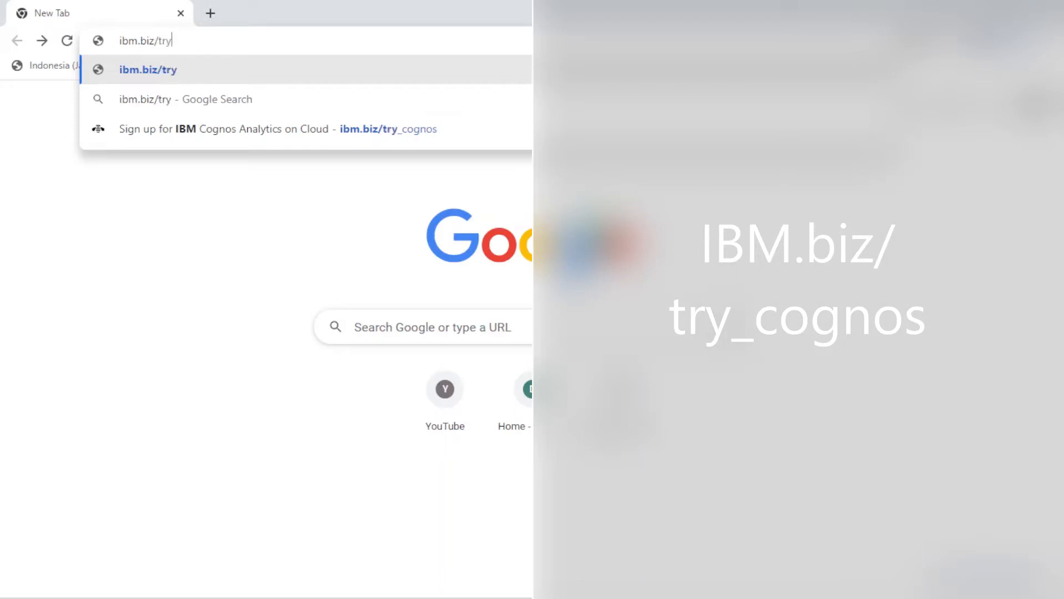
{"action": "type", "text": "_"}
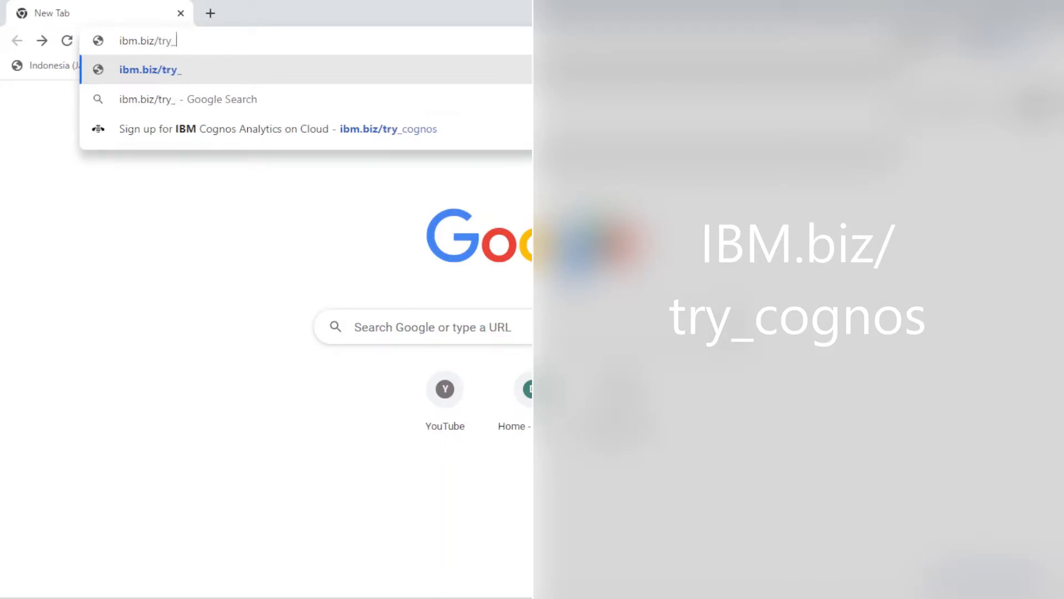
{"action": "type", "text": "cognos"}
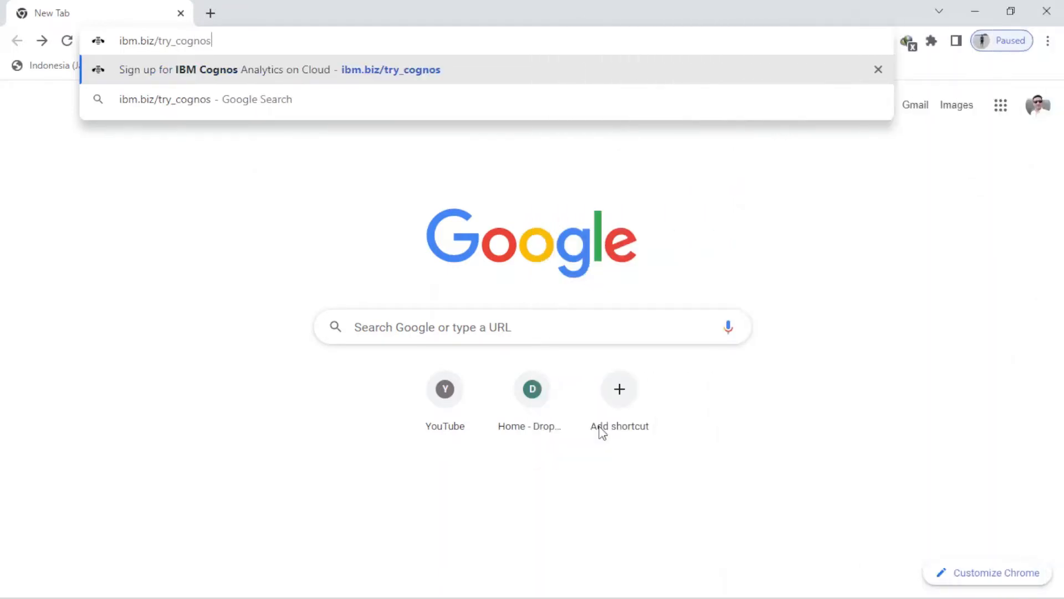
{"action": "left_click", "coordinate": [278, 69]}
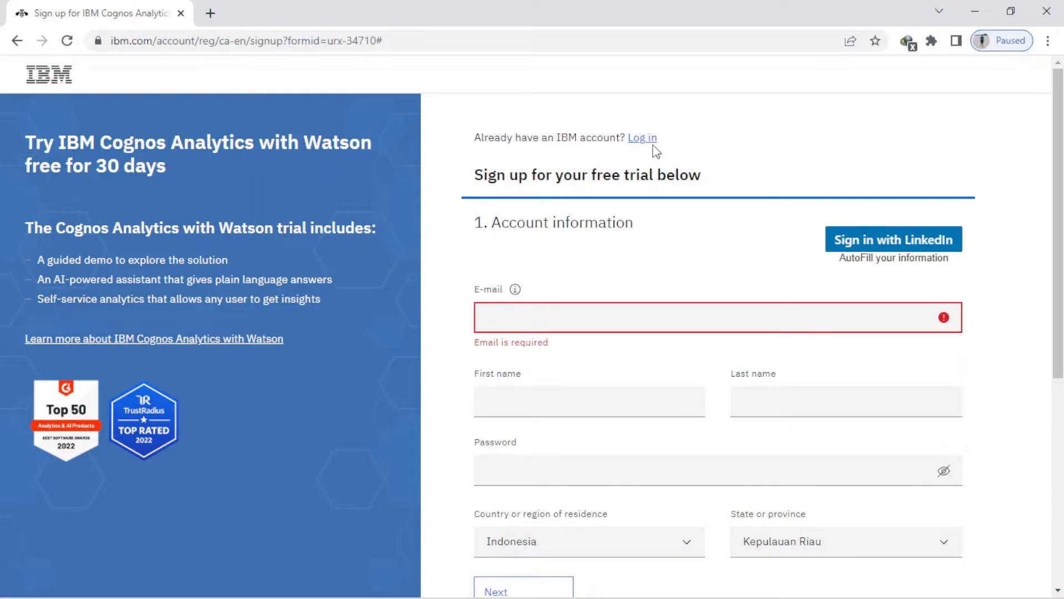
{"action": "mouse_move", "coordinate": [608, 263]}
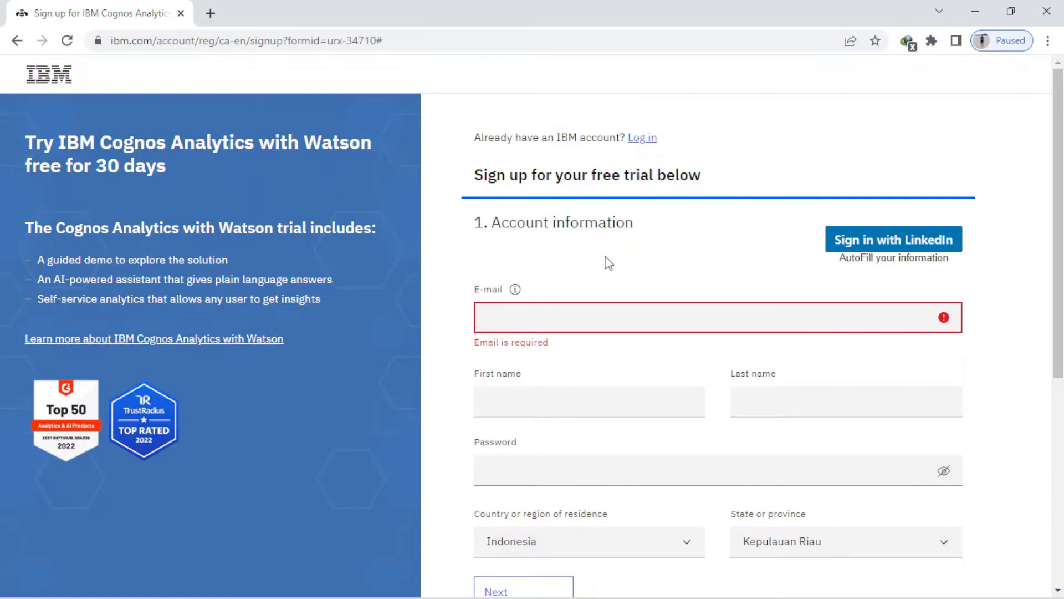
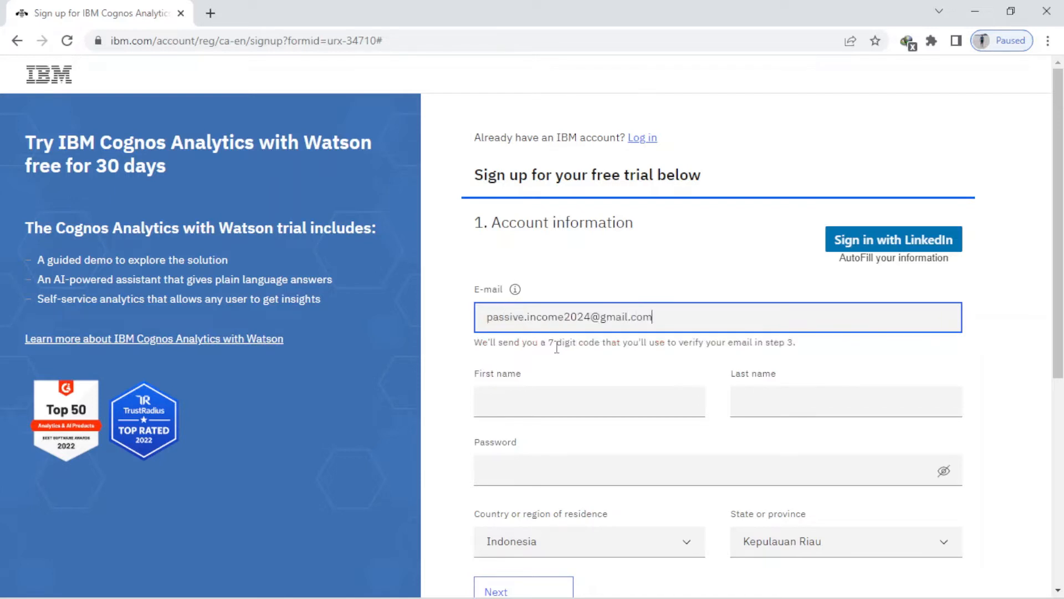
{"action": "left_click", "coordinate": [589, 401]}
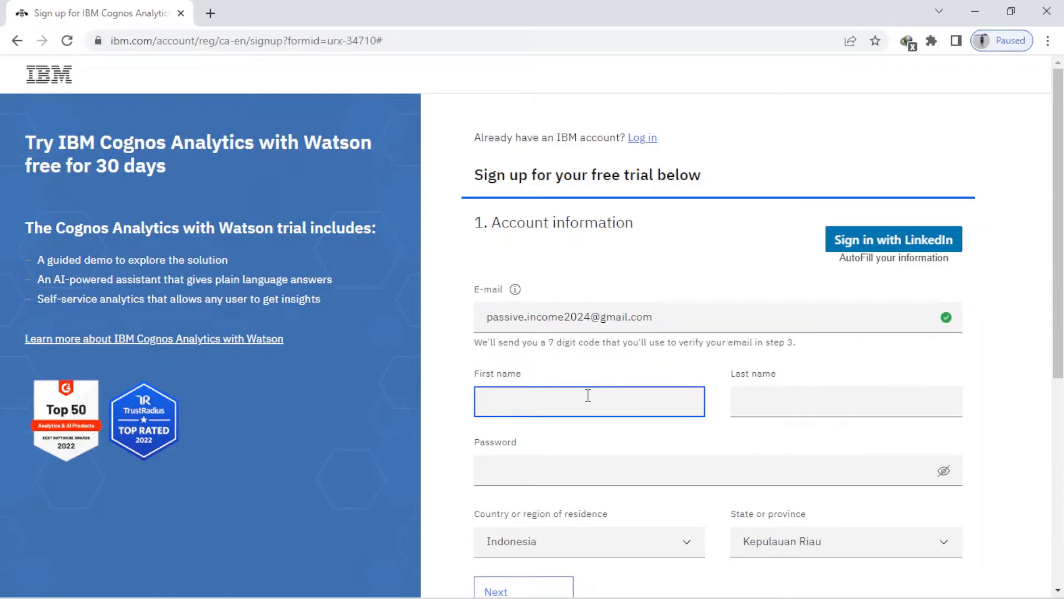
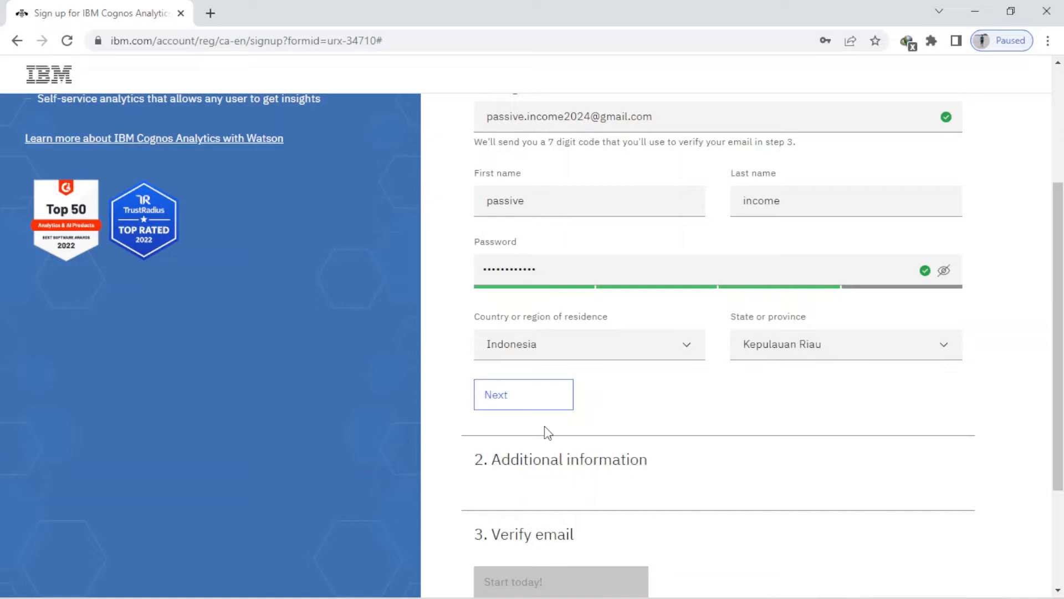
{"action": "scroll", "scroll_direction": "down", "scroll_amount": 3}
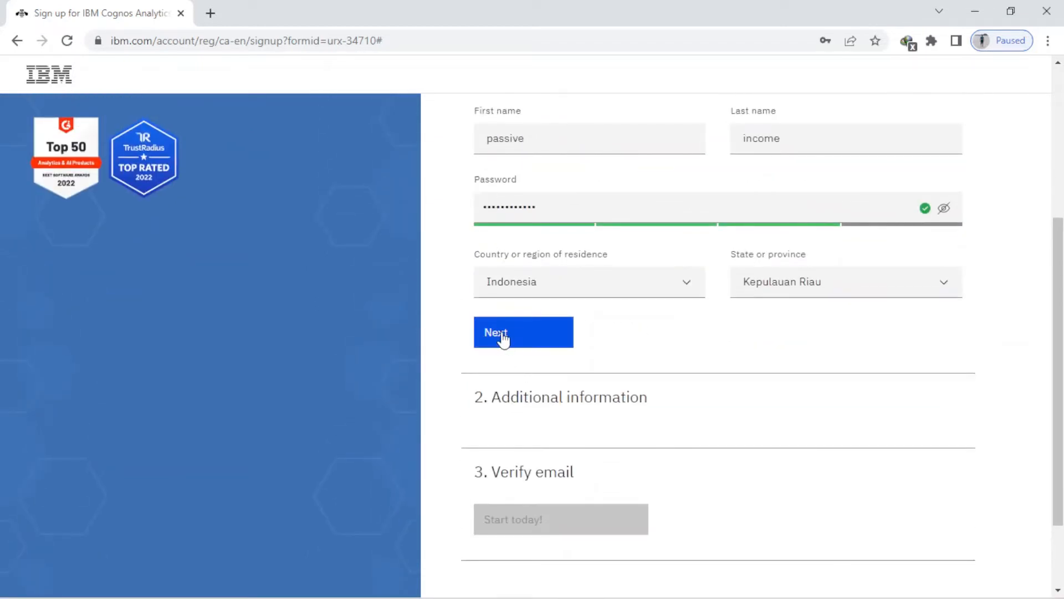
{"action": "left_click", "coordinate": [523, 332]}
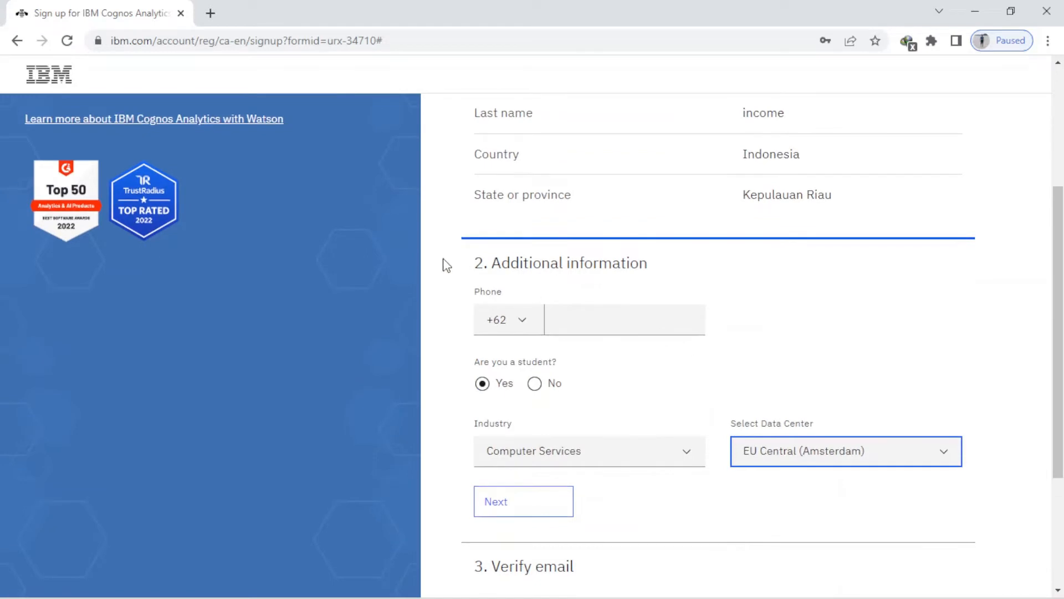
{"action": "left_click", "coordinate": [624, 320]}
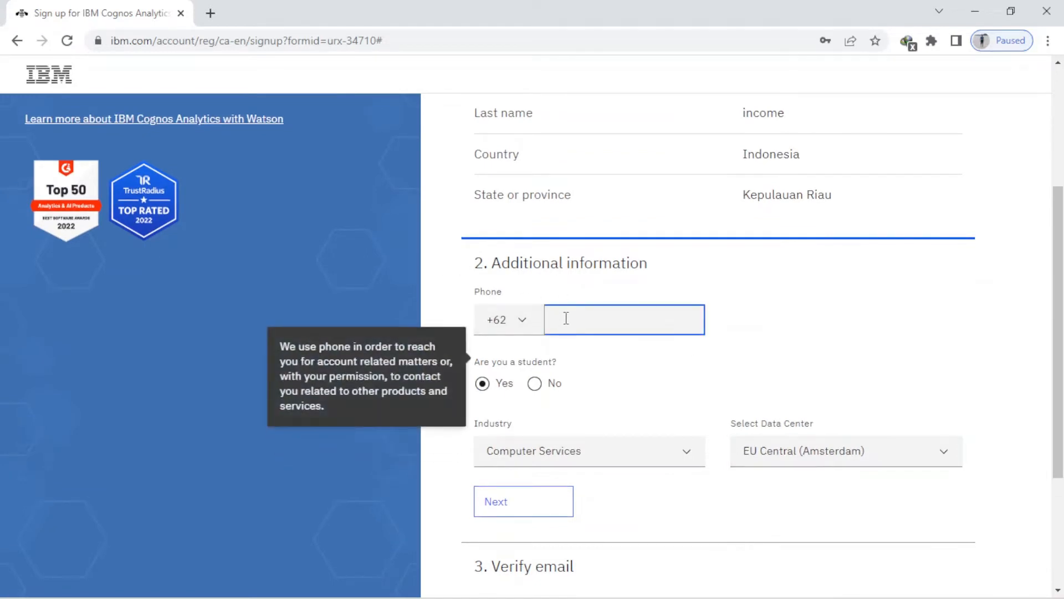
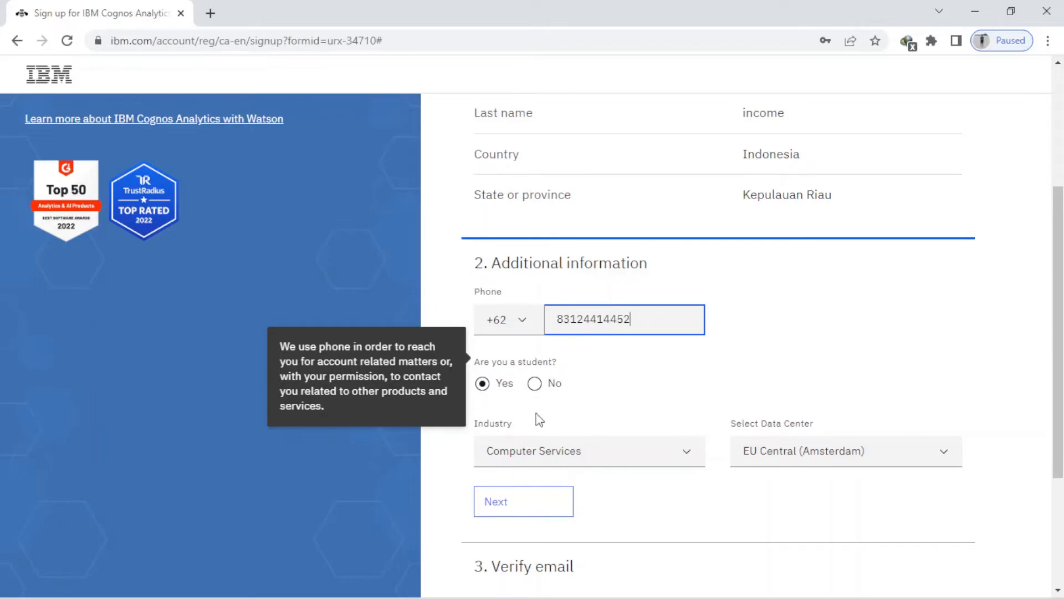
Set the industry to Healthcare and the data center to AP South (Sydney).
{"action": "left_click", "coordinate": [588, 451]}
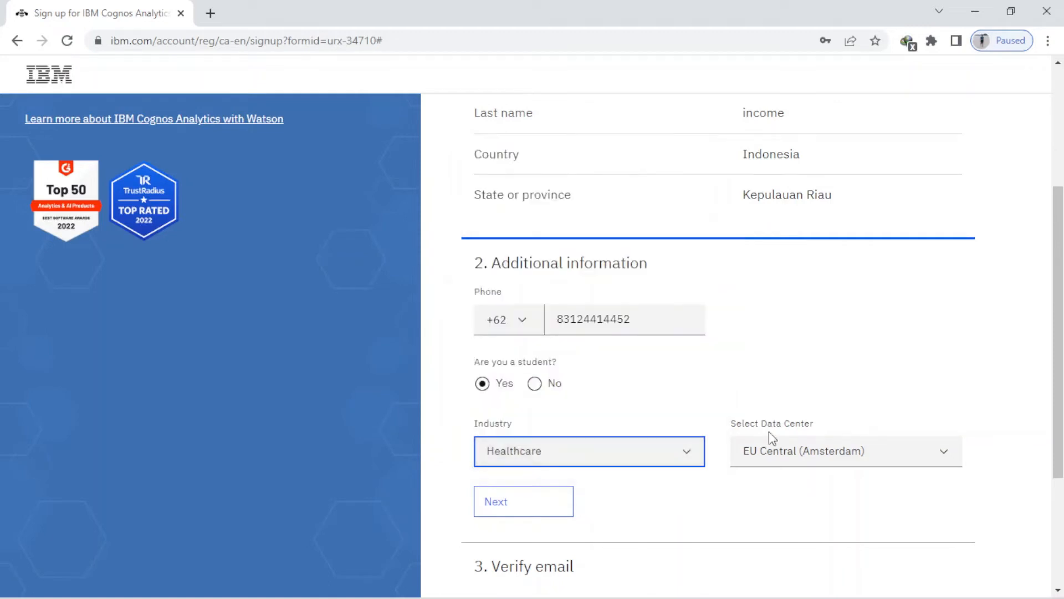
{"action": "left_click", "coordinate": [845, 451]}
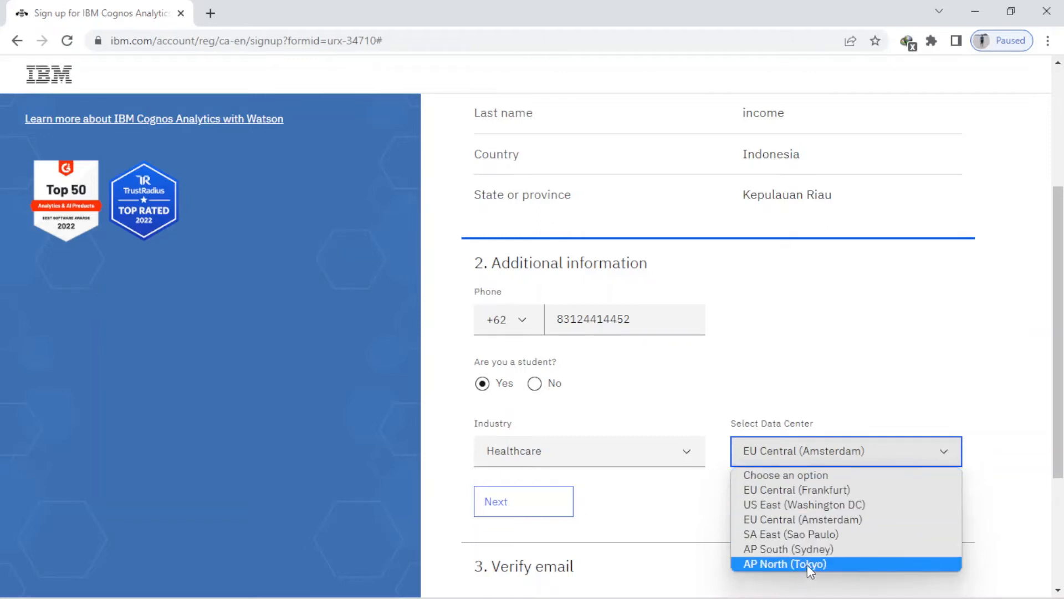
{"action": "mouse_move", "coordinate": [796, 548]}
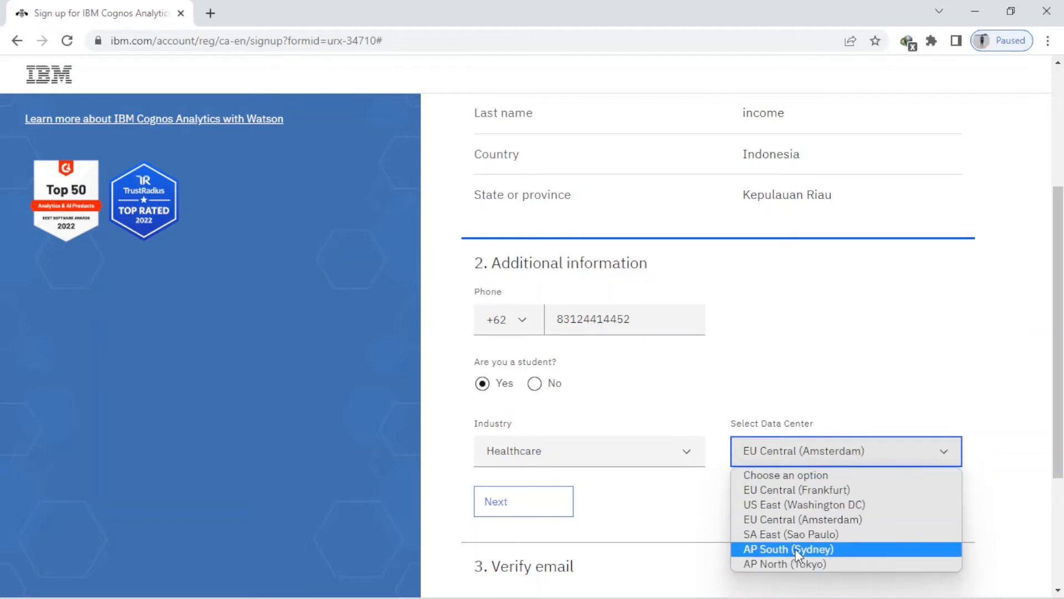
{"action": "mouse_move", "coordinate": [780, 558]}
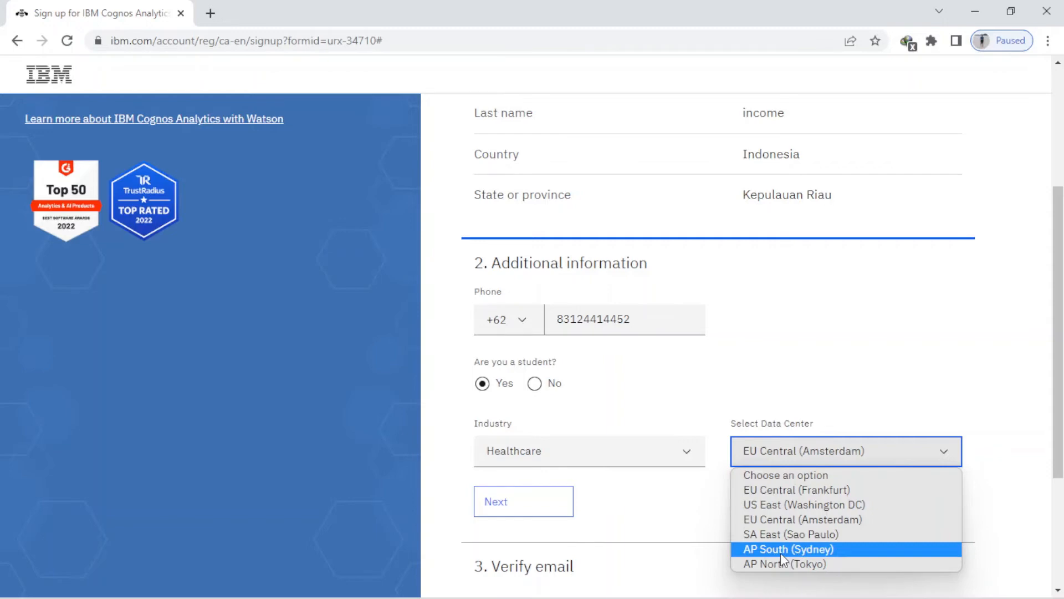
{"action": "left_click", "coordinate": [787, 549]}
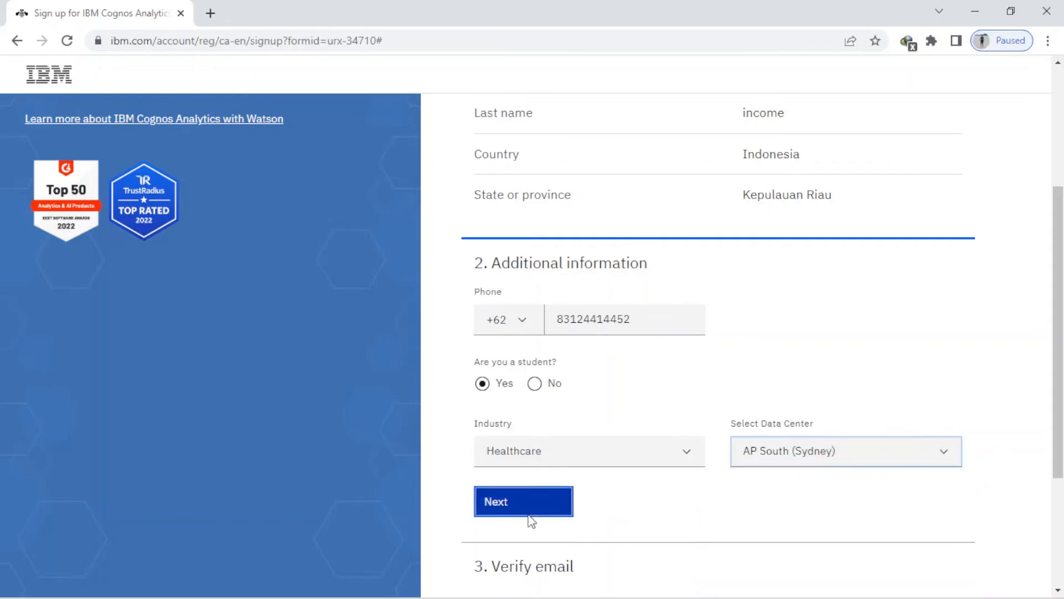
{"action": "left_click", "coordinate": [522, 501]}
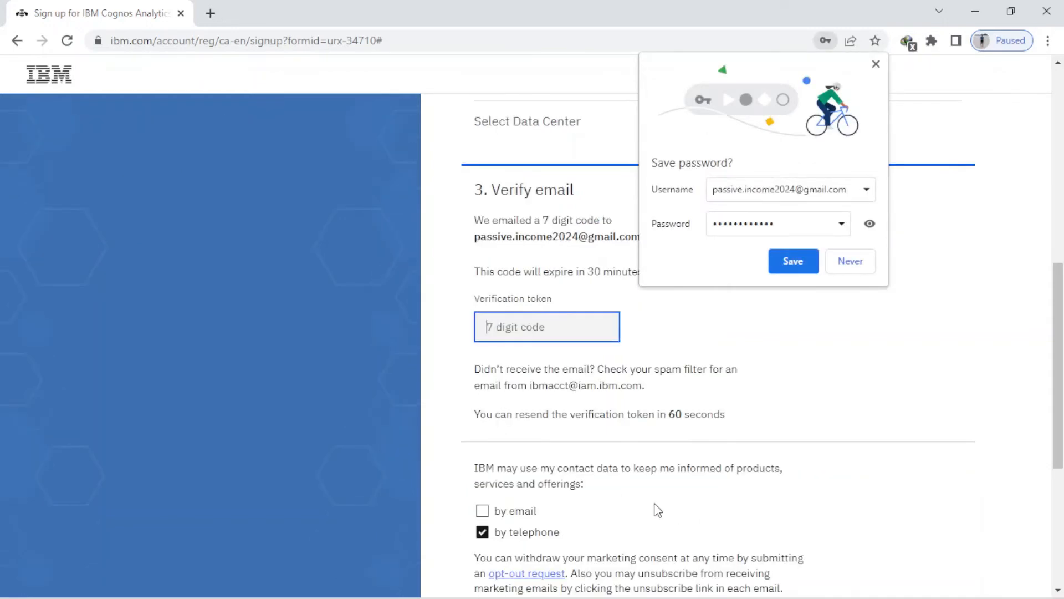
{"action": "mouse_move", "coordinate": [688, 181]}
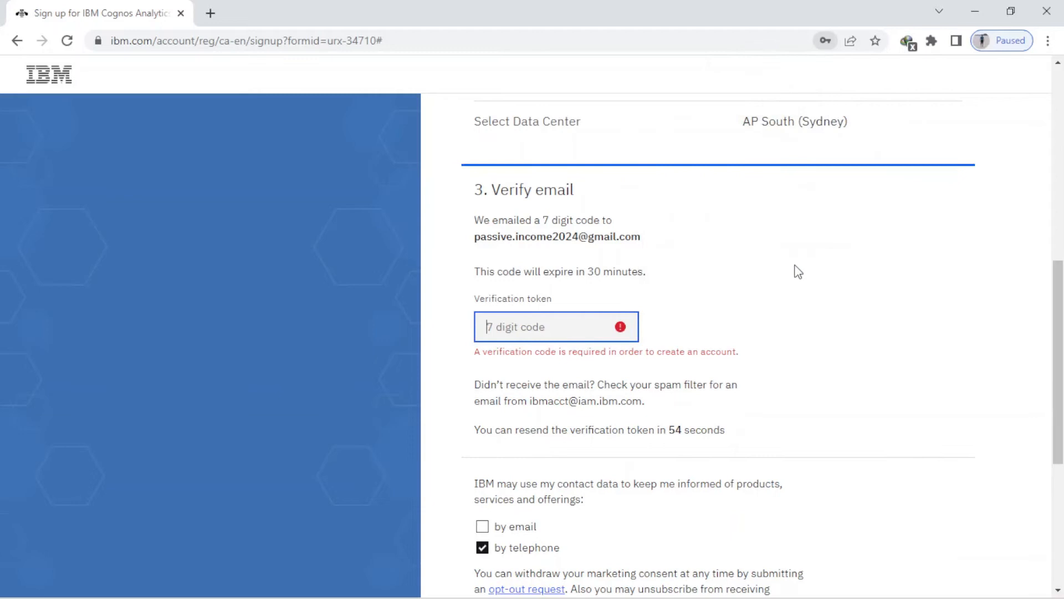
{"action": "mouse_move", "coordinate": [679, 301]}
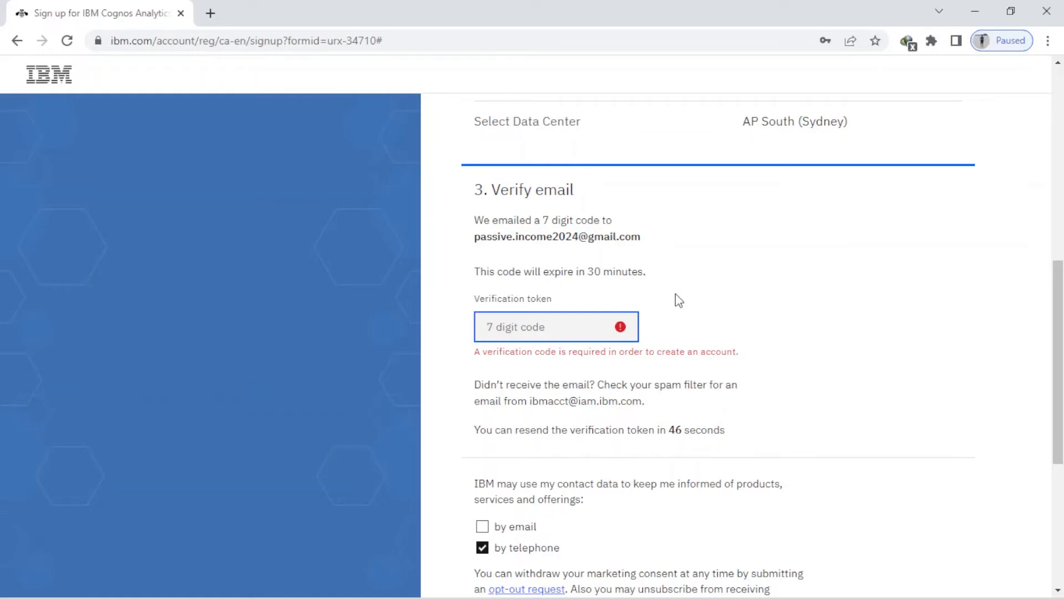
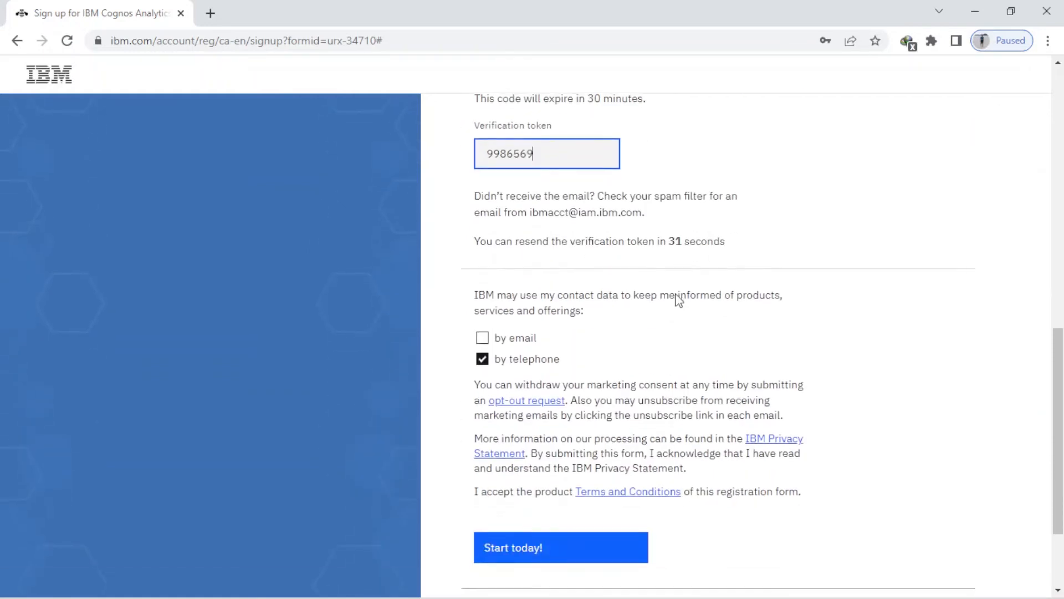
{"action": "left_click", "coordinate": [482, 338]}
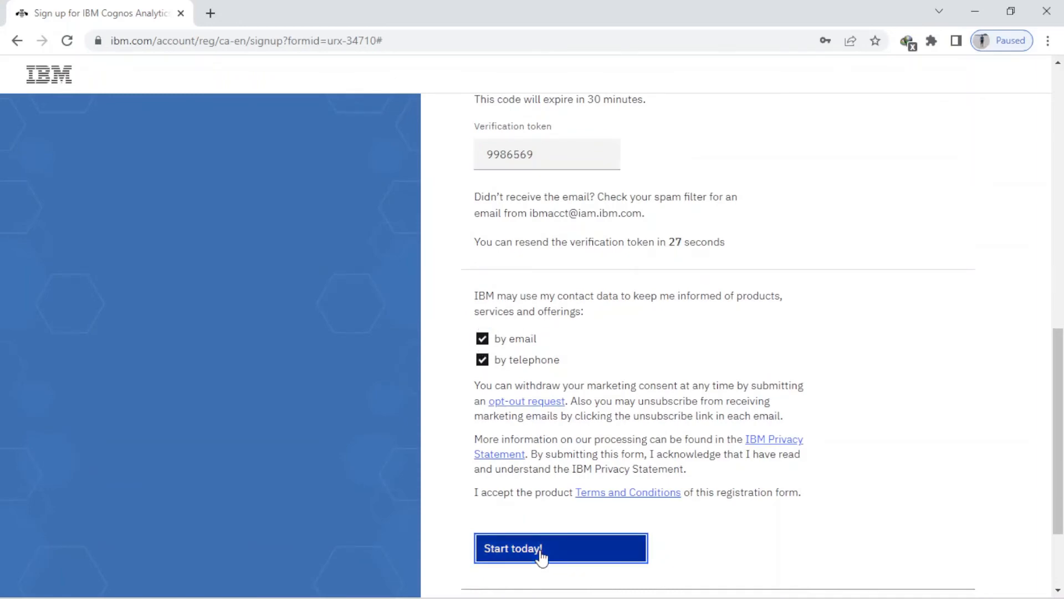
{"action": "left_click", "coordinate": [558, 547]}
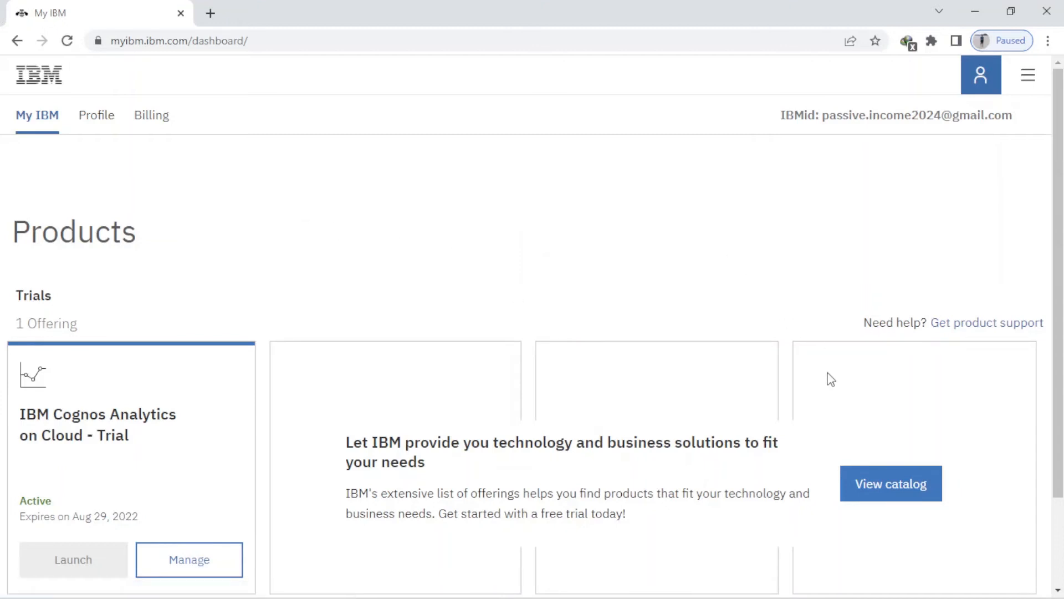
{"action": "mouse_move", "coordinate": [664, 323]}
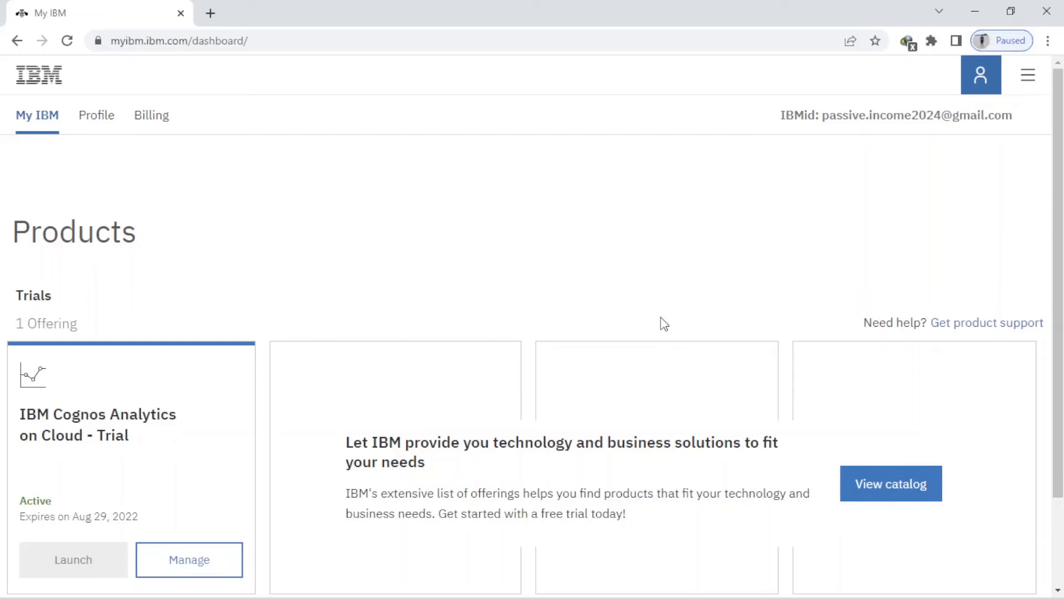
{"action": "mouse_move", "coordinate": [909, 119]}
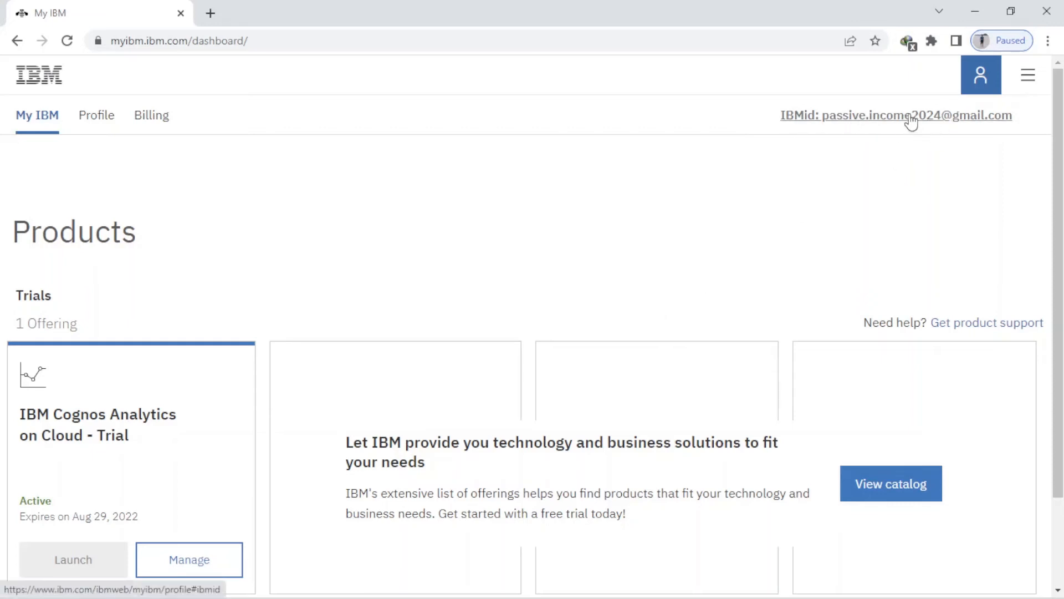
Launch the IBM Cognos Analytics on Cloud - Trial card from the My IBM dashboard.
{"action": "scroll", "scroll_direction": "down", "scroll_amount": 3}
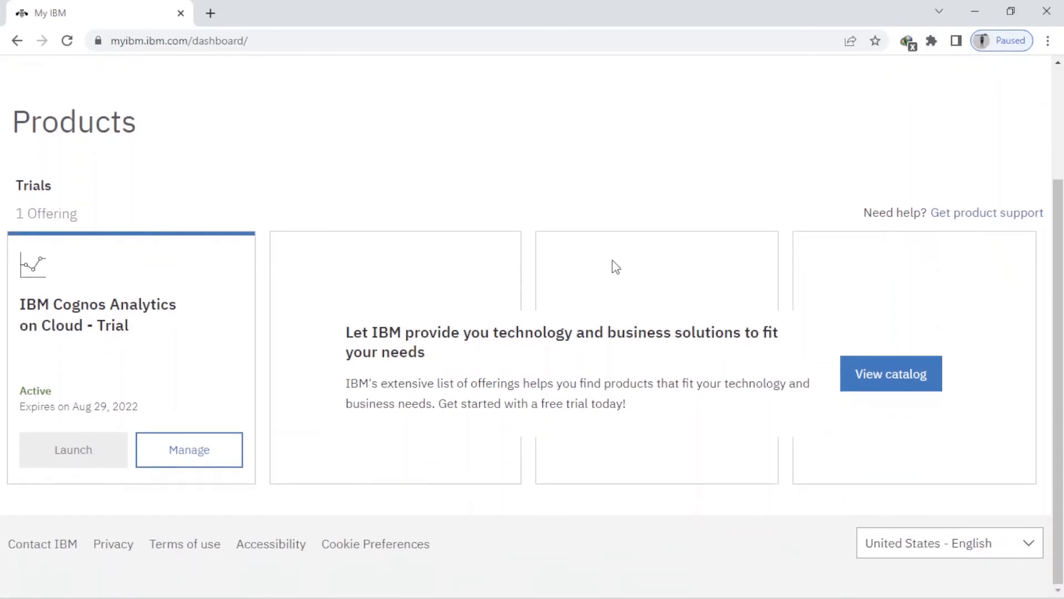
{"action": "mouse_move", "coordinate": [73, 448]}
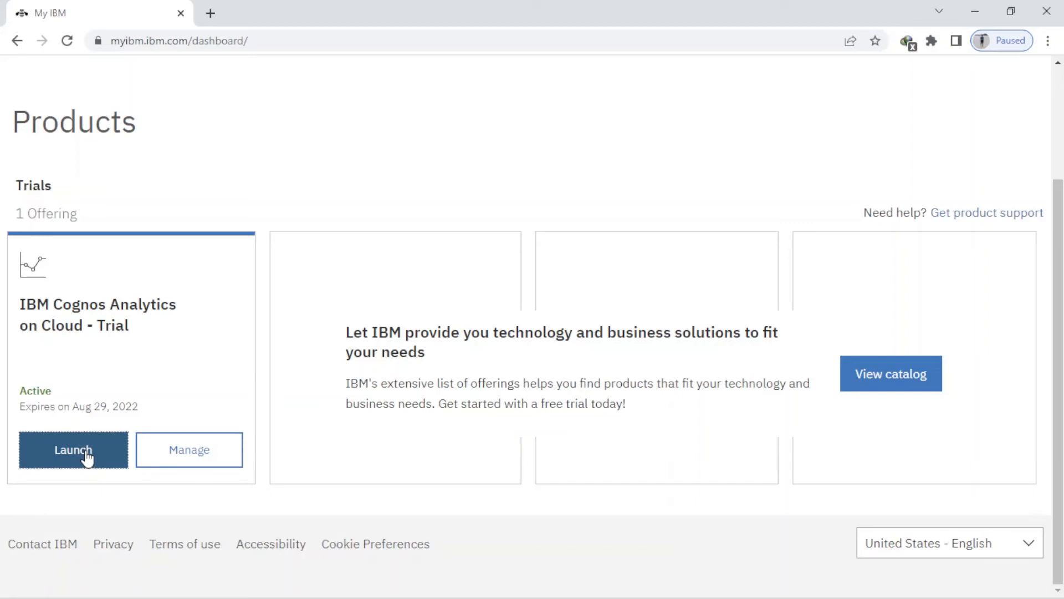
{"action": "left_click", "coordinate": [73, 449]}
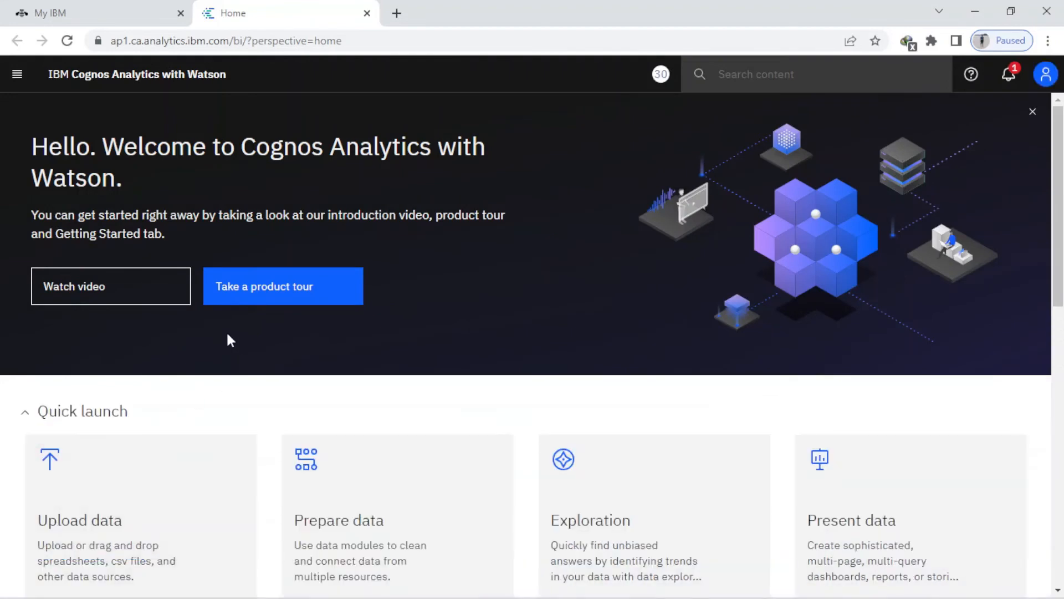
{"action": "mouse_move", "coordinate": [76, 175]}
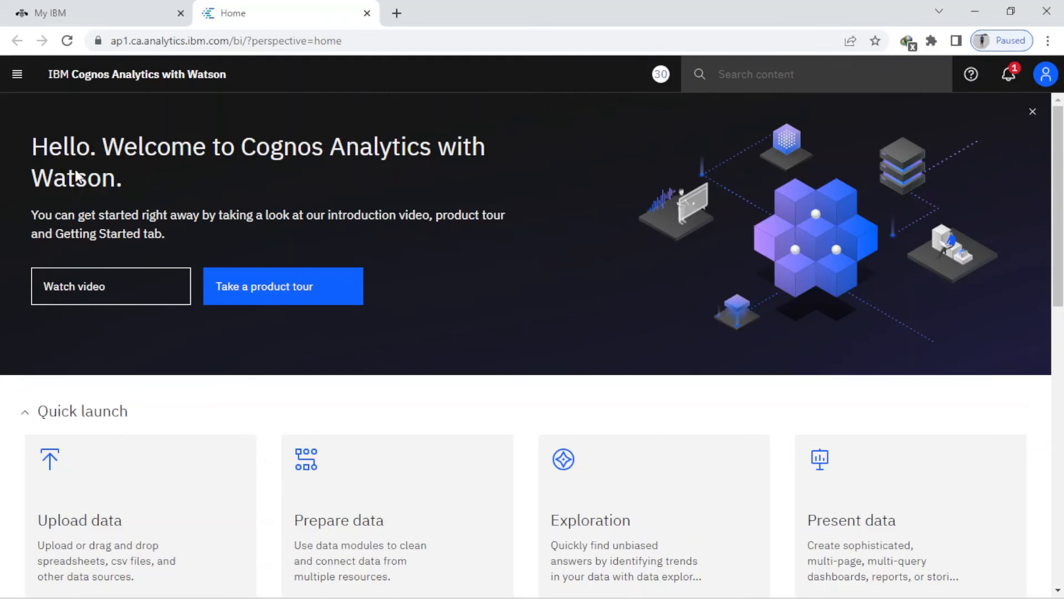
{"action": "mouse_move", "coordinate": [302, 390]}
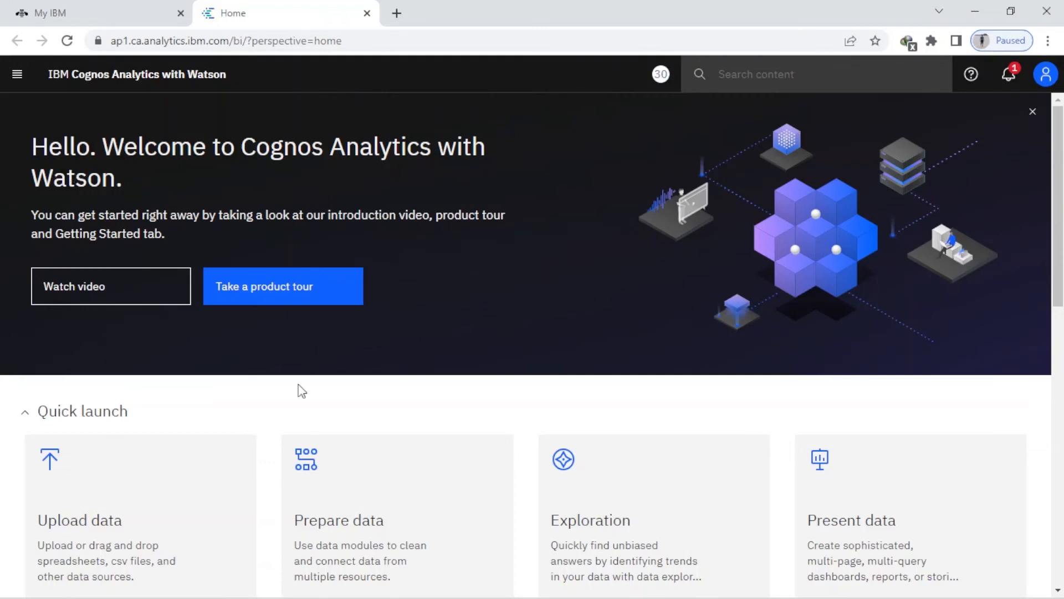
Scroll the Cognos home page down to the Quick launch and Get started sections.
{"action": "scroll", "scroll_direction": "down", "scroll_amount": 3}
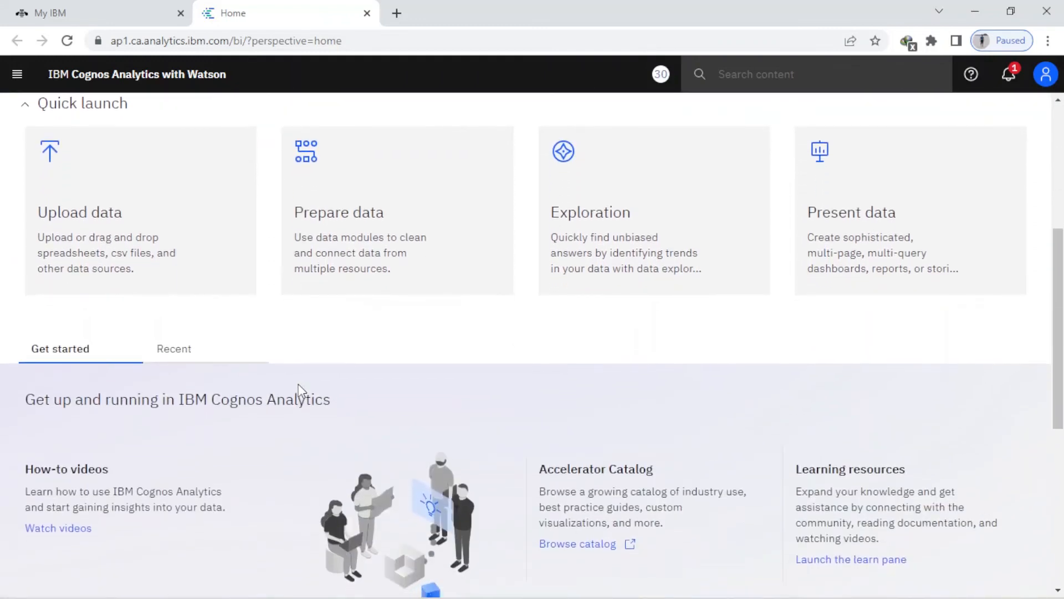
{"action": "mouse_move", "coordinate": [128, 227]}
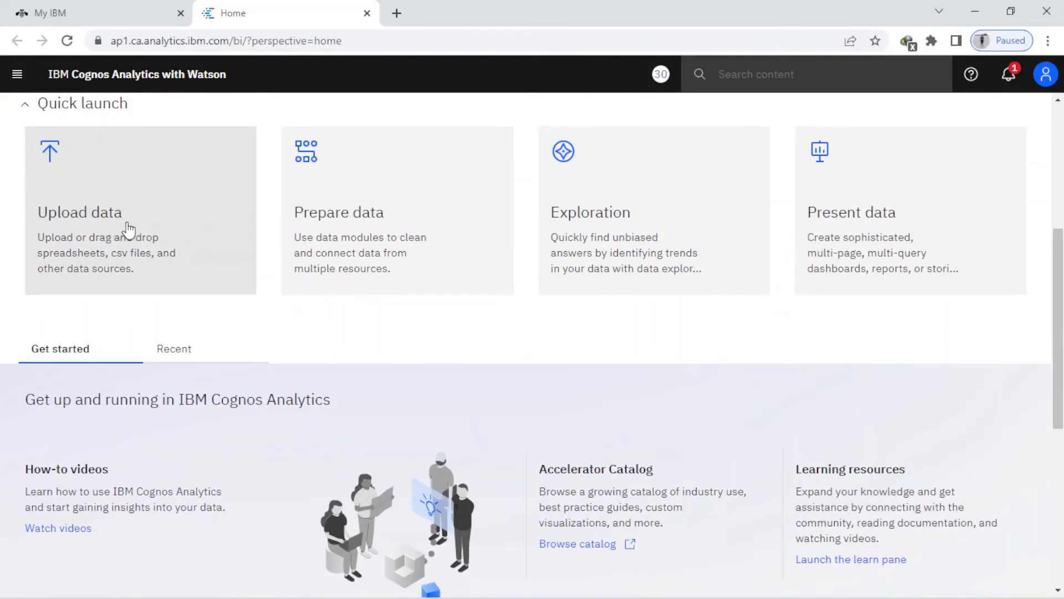
{"action": "mouse_move", "coordinate": [434, 364]}
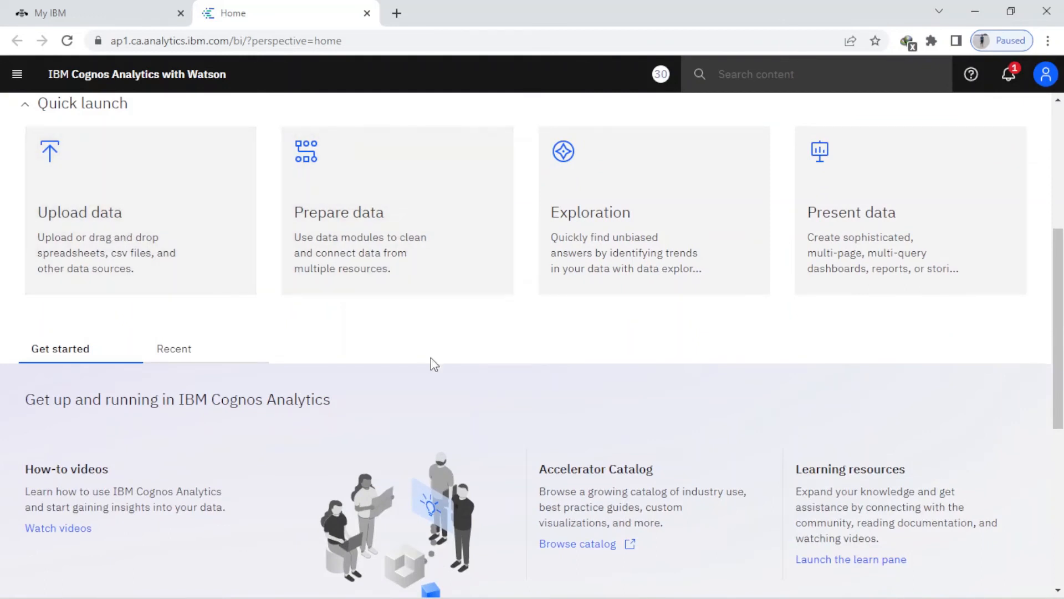